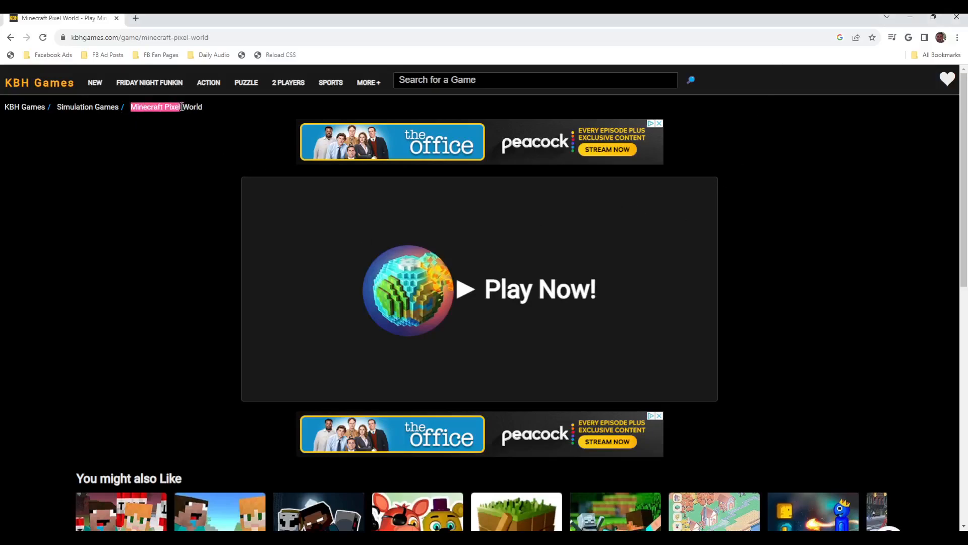
- Load the Minecraft Pixel World game frame from its 'Play Now!' splash
left_click(479, 290)
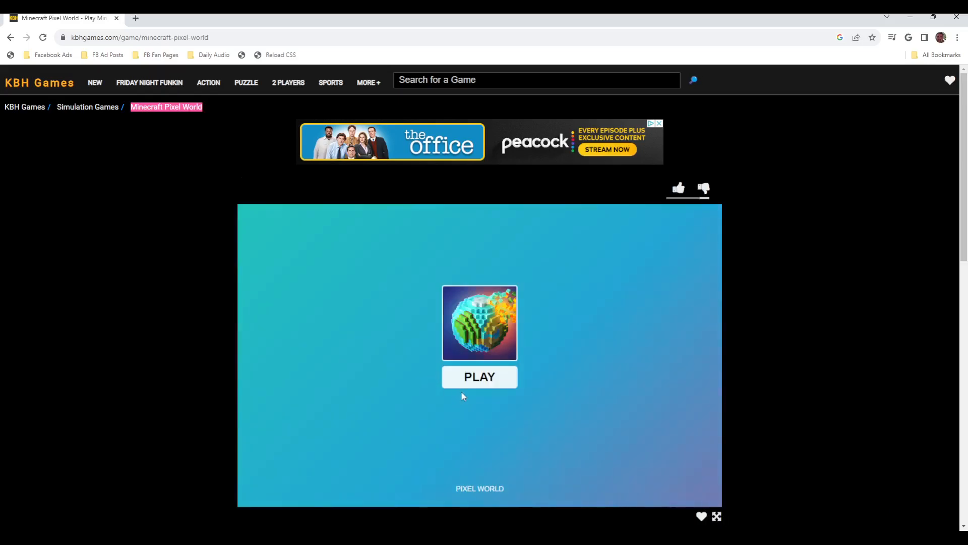
- Launch the game from its title card and browse the description, tags and related games below
left_click(479, 376)
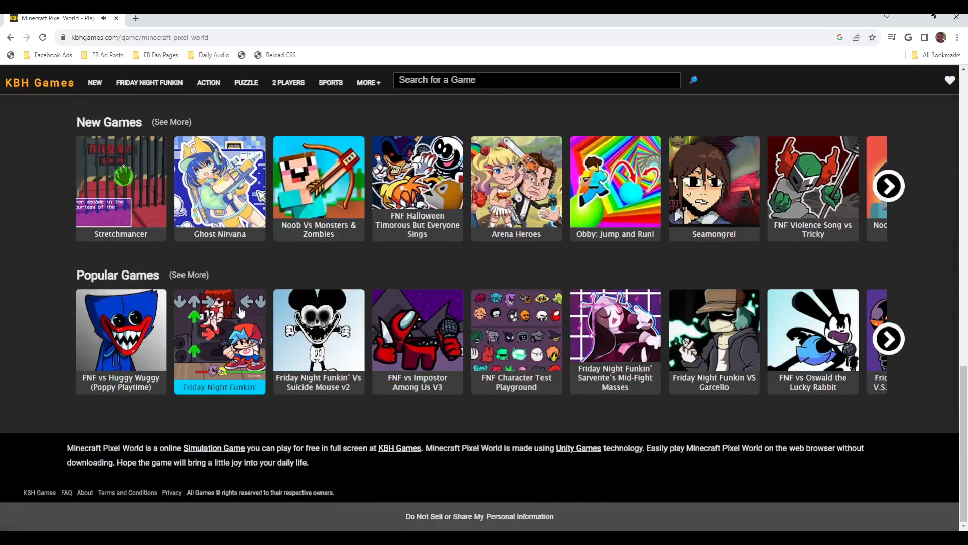
mouse_move(485, 282)
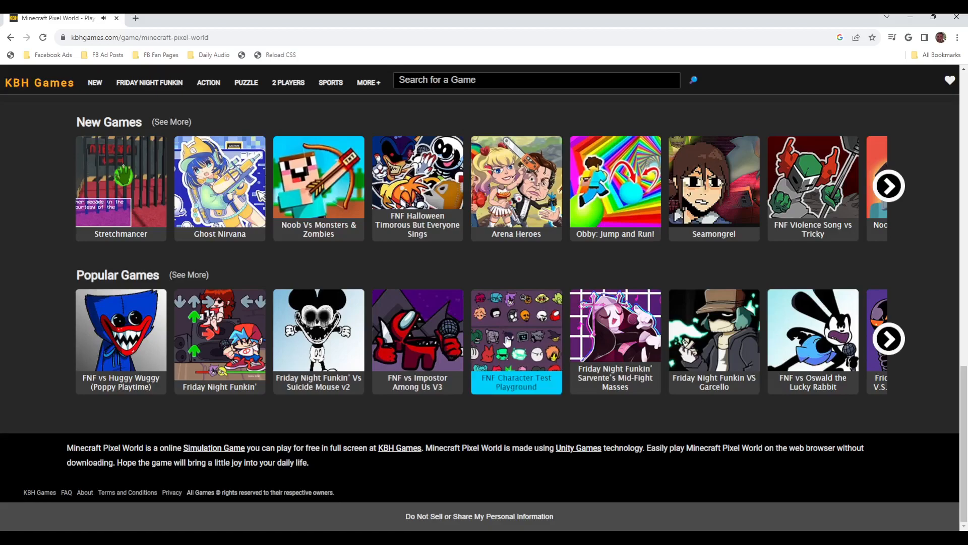
mouse_move(160, 165)
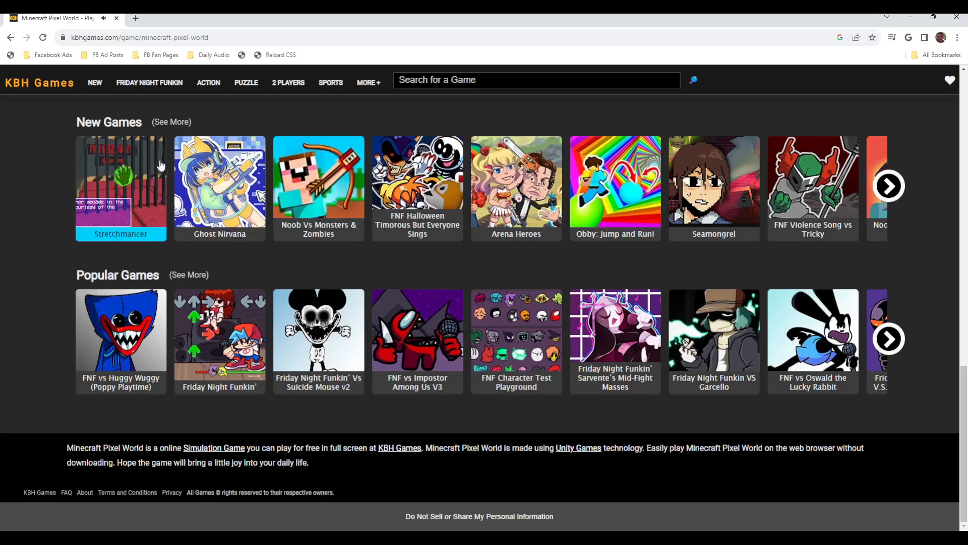
mouse_move(714, 340)
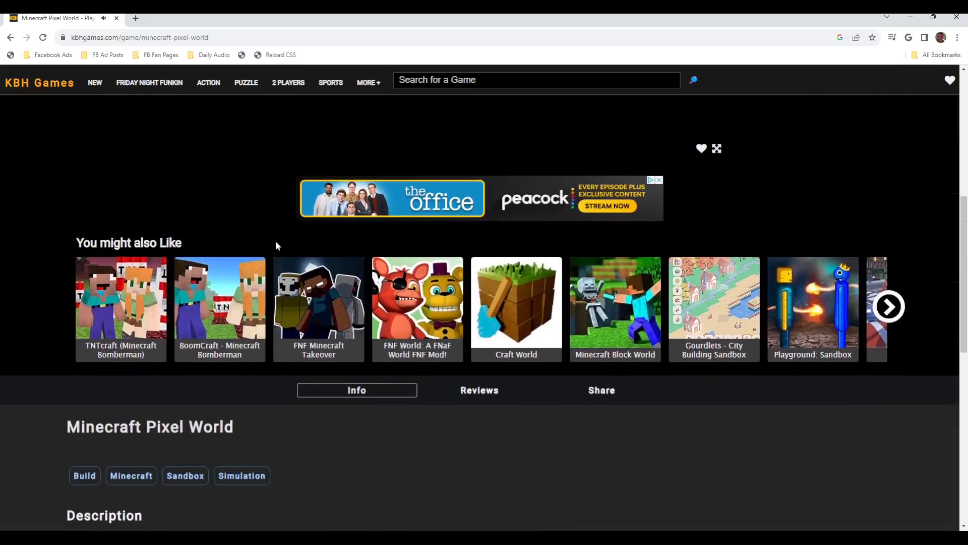
scroll("down", 3)
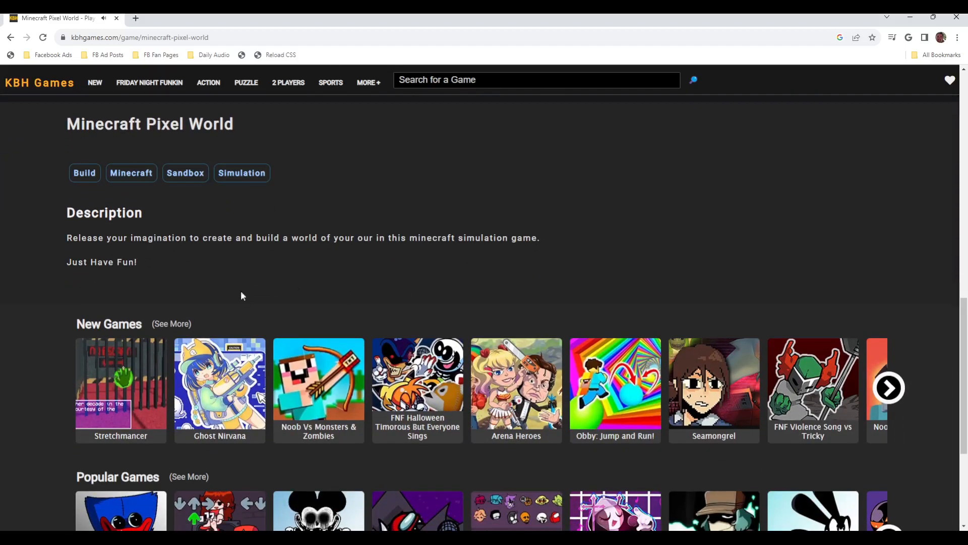
scroll("down", 3)
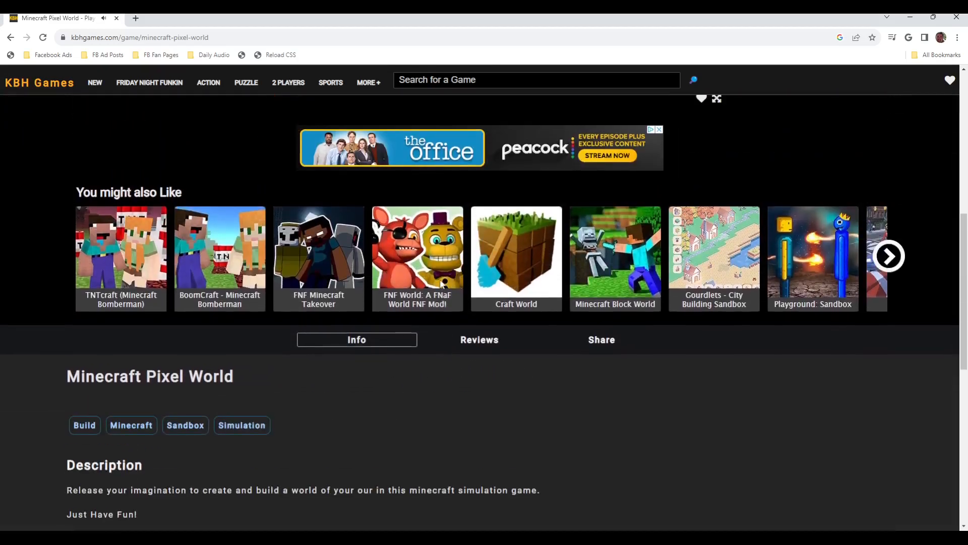
scroll("down", 3)
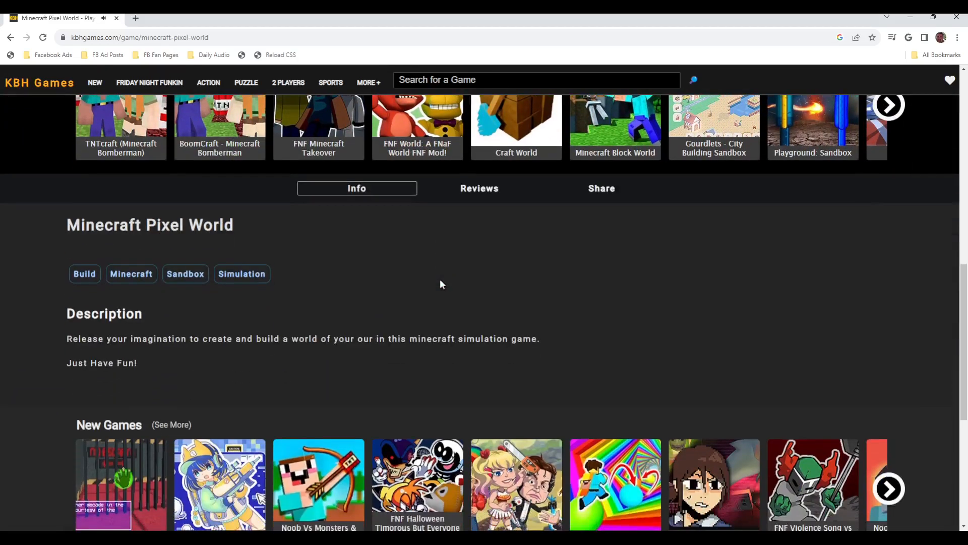
scroll("up", 3)
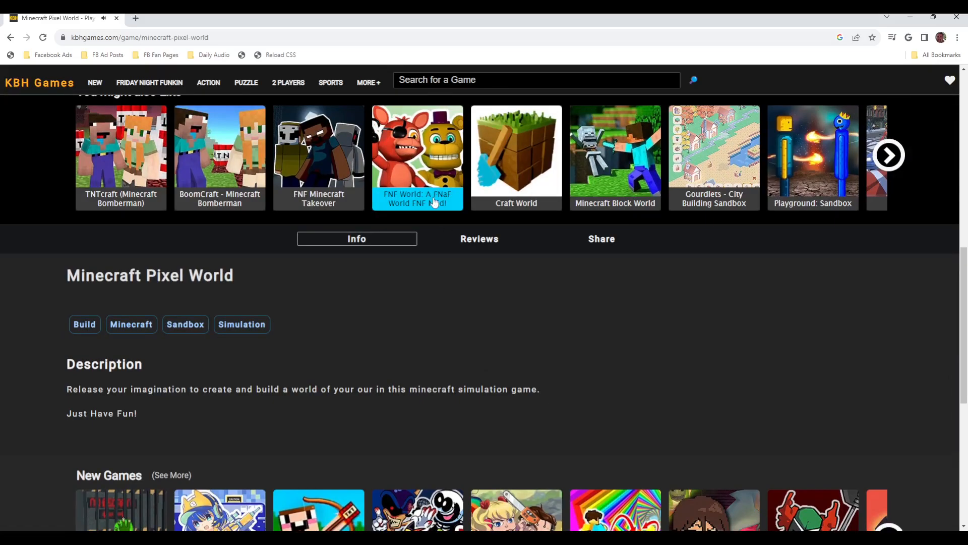
mouse_move(439, 232)
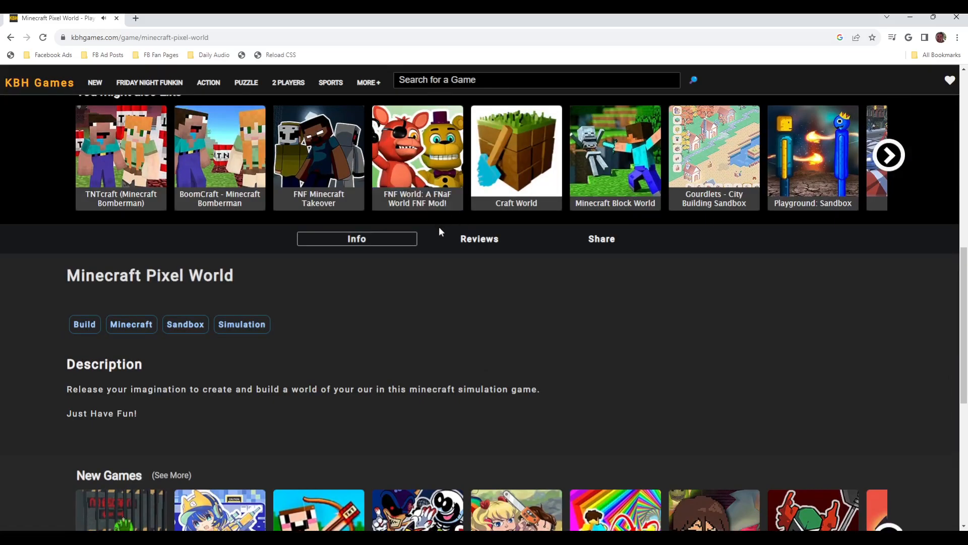
mouse_move(418, 177)
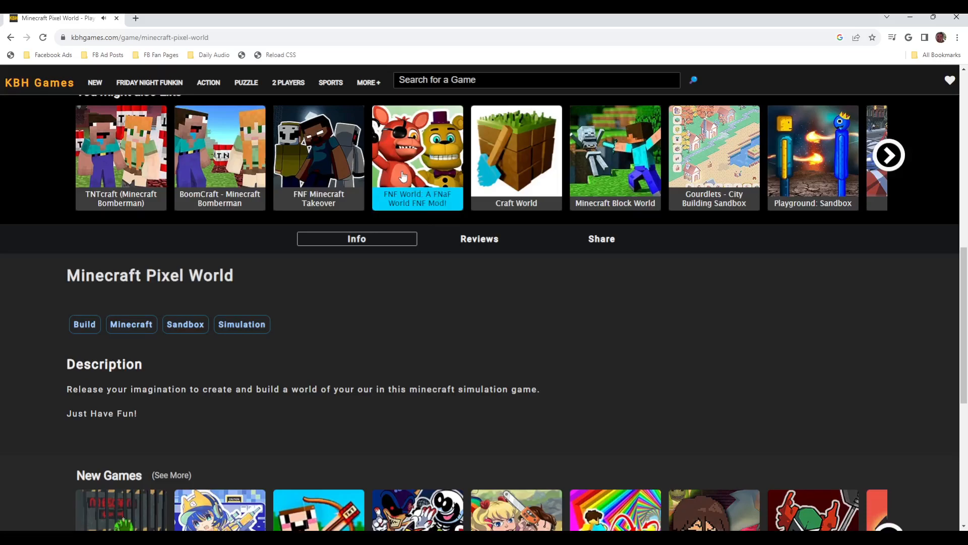
mouse_move(449, 318)
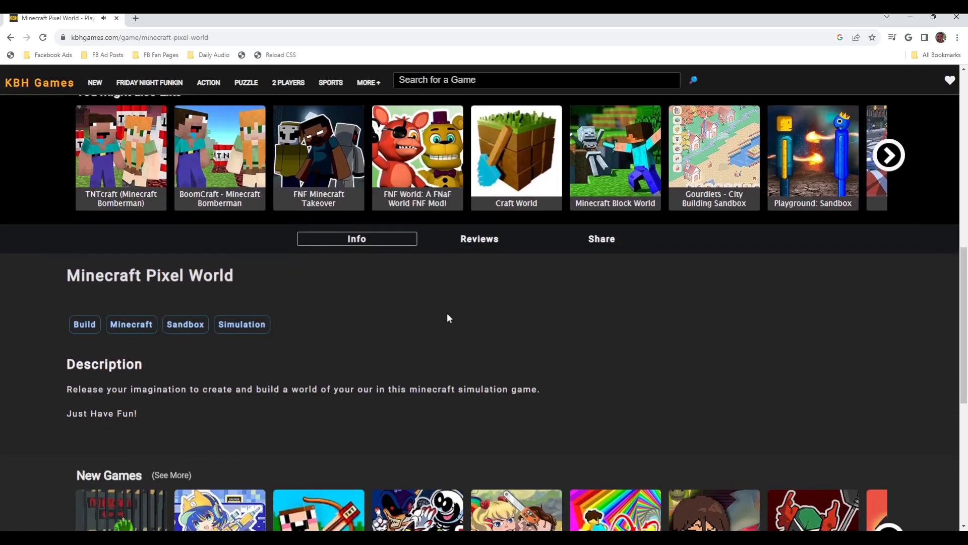
scroll("down", 3)
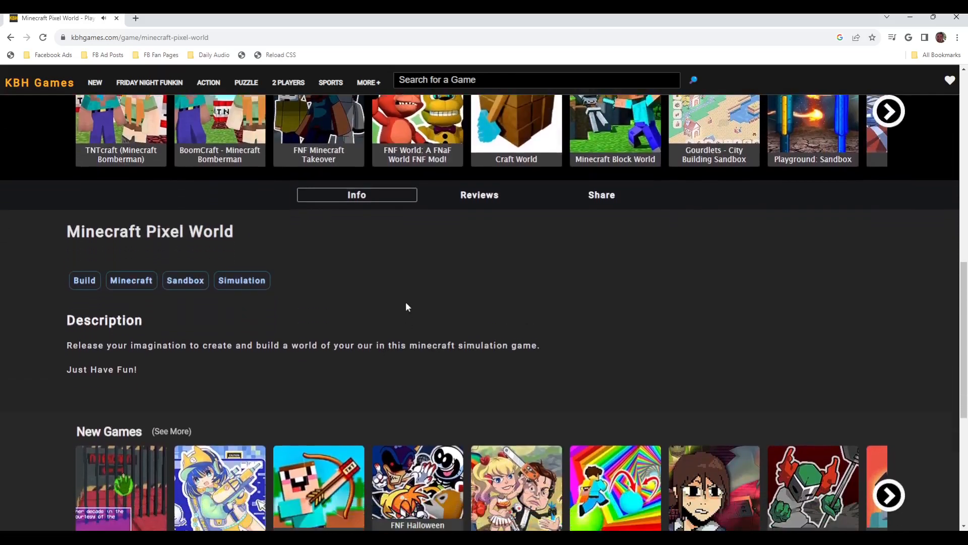
scroll("down", 3)
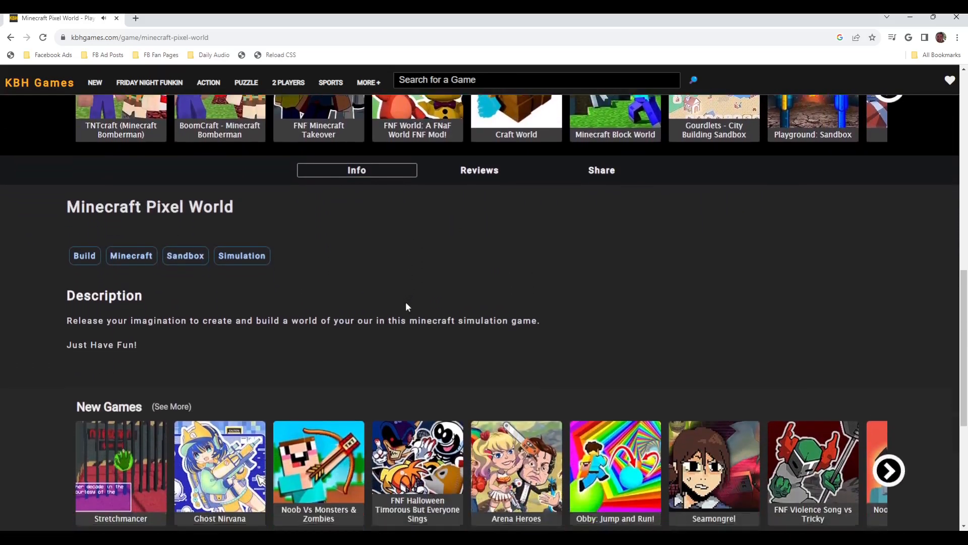
scroll("down", 3)
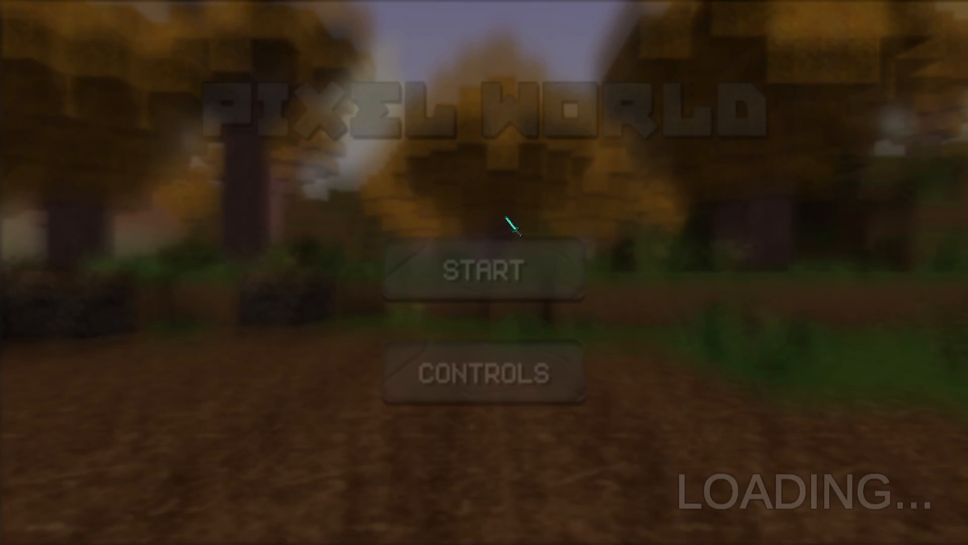
mouse_move(343, 303)
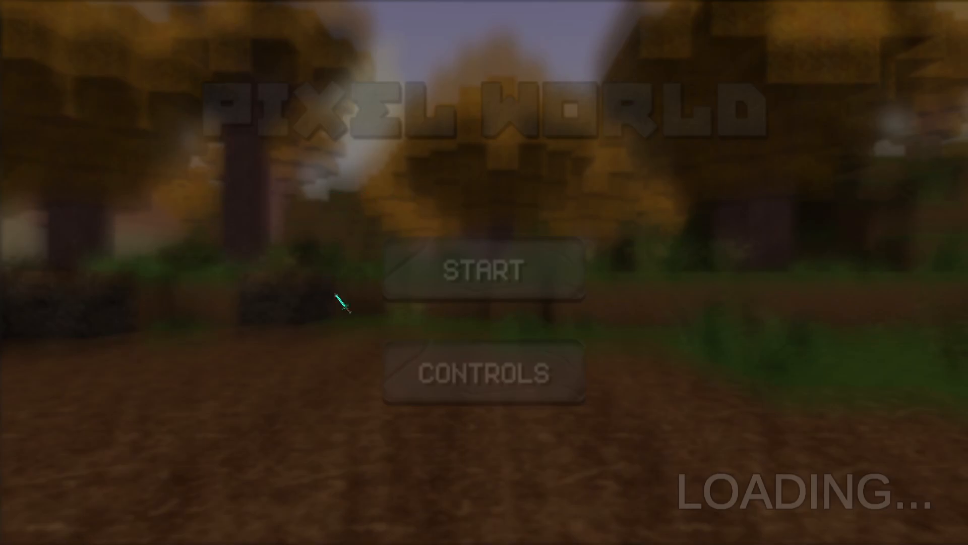
mouse_move(896, 491)
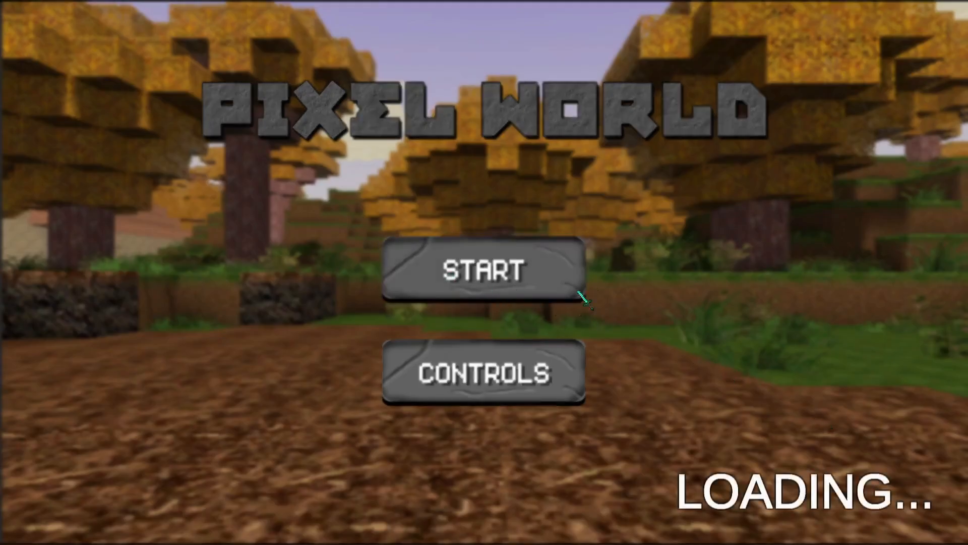
- Start a game from the Pixel World title screen into the voxel world
left_click(483, 270)
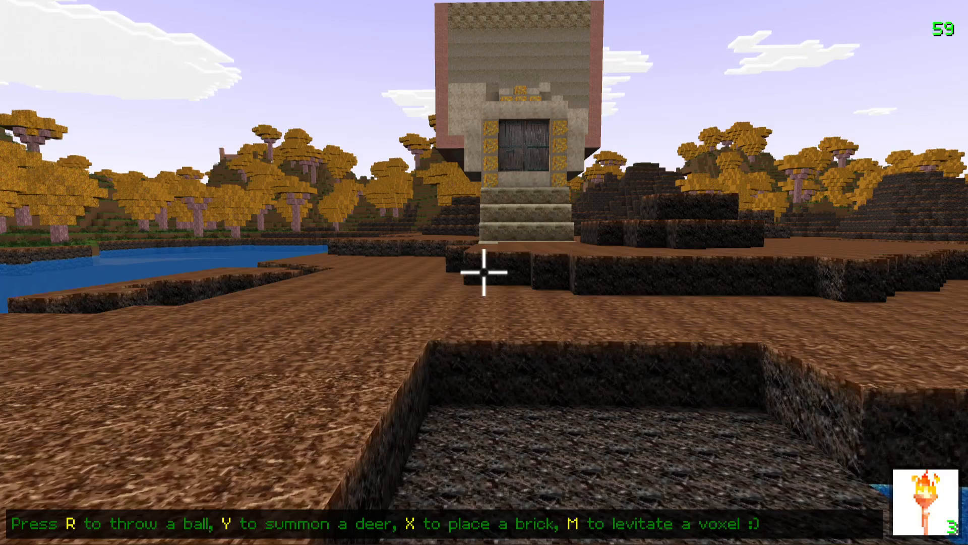
- Walk along the riverbank up to the stone temple's wooden doorway
key("x")
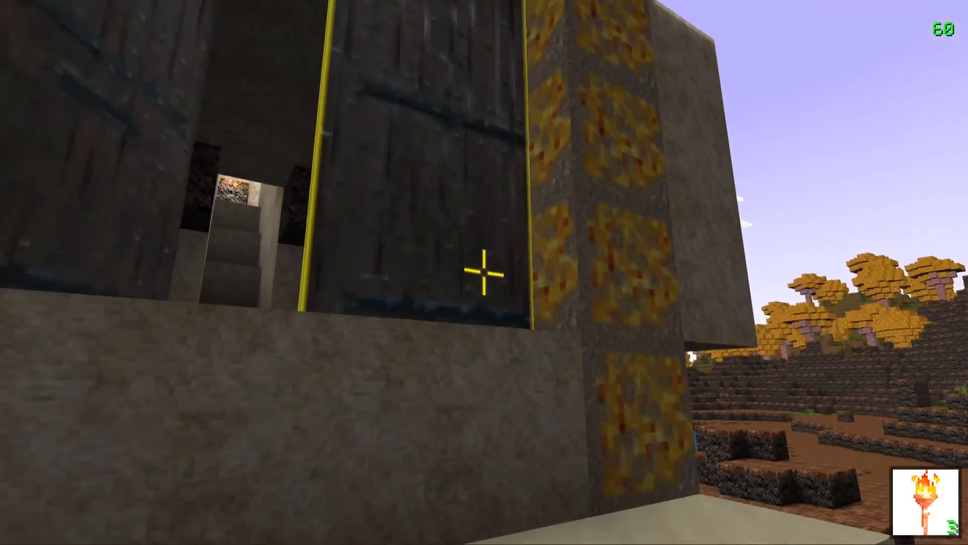
mouse_move(484, 272)
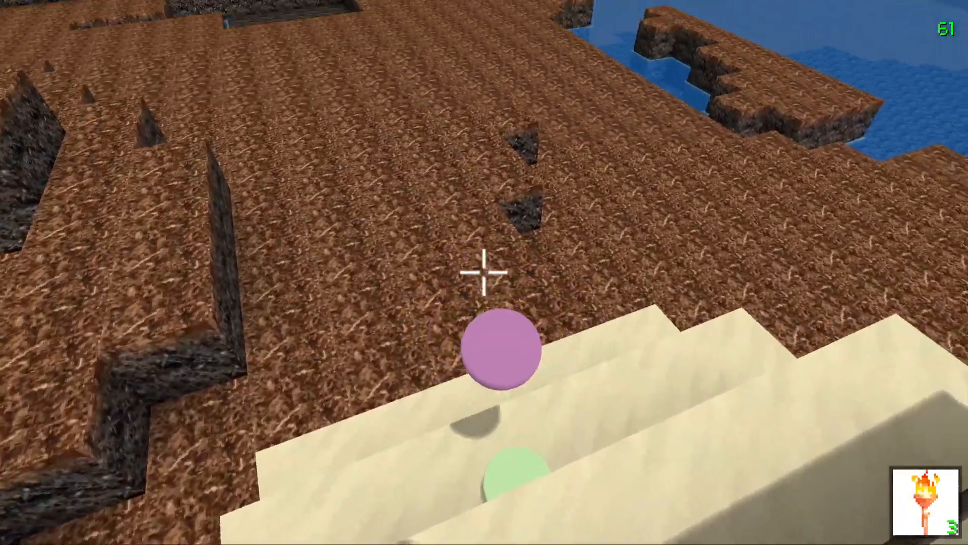
mouse_move(484, 273)
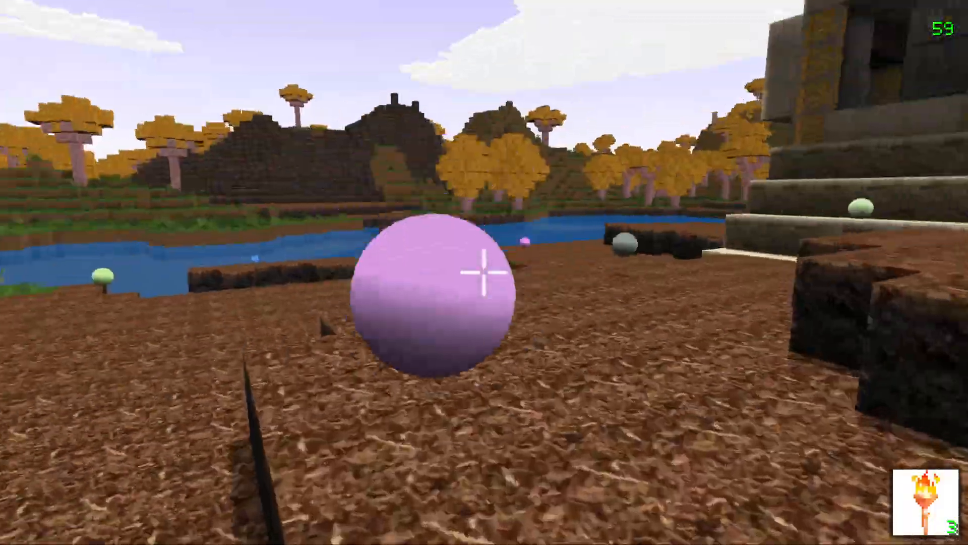
mouse_move(484, 272)
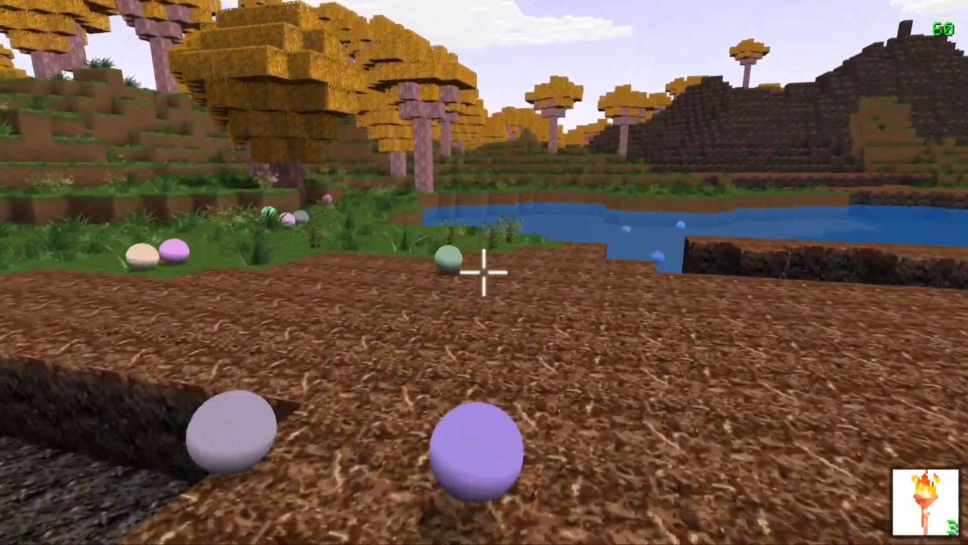
mouse_move(484, 273)
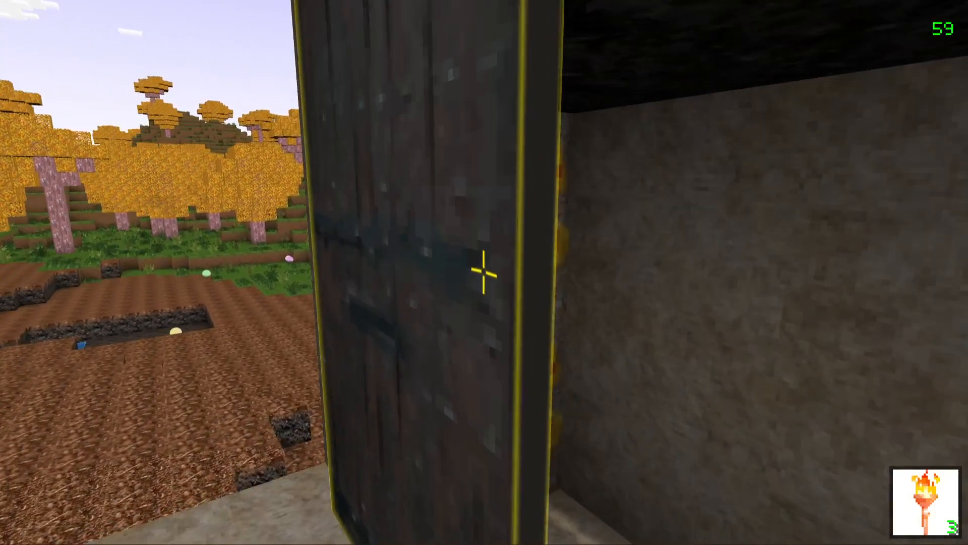
mouse_move(484, 271)
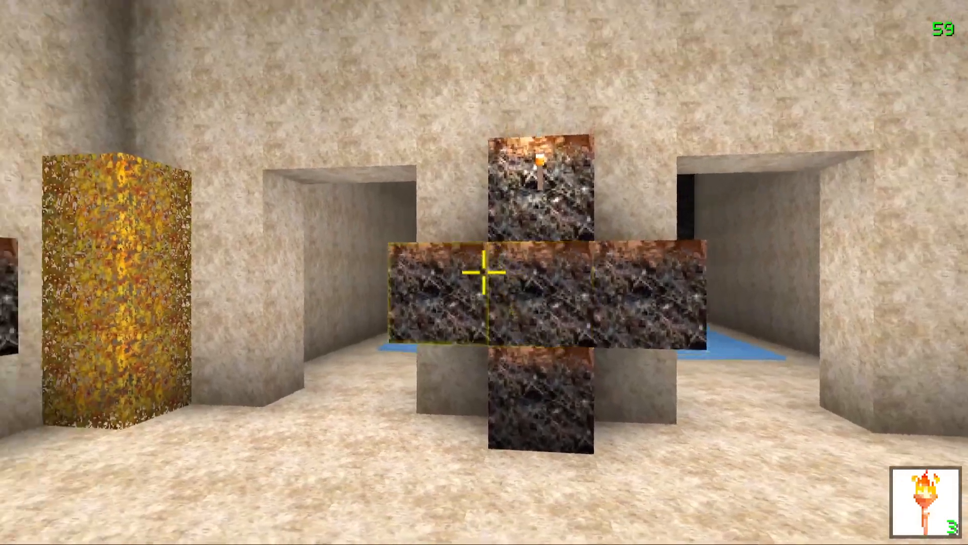
mouse_move(484, 272)
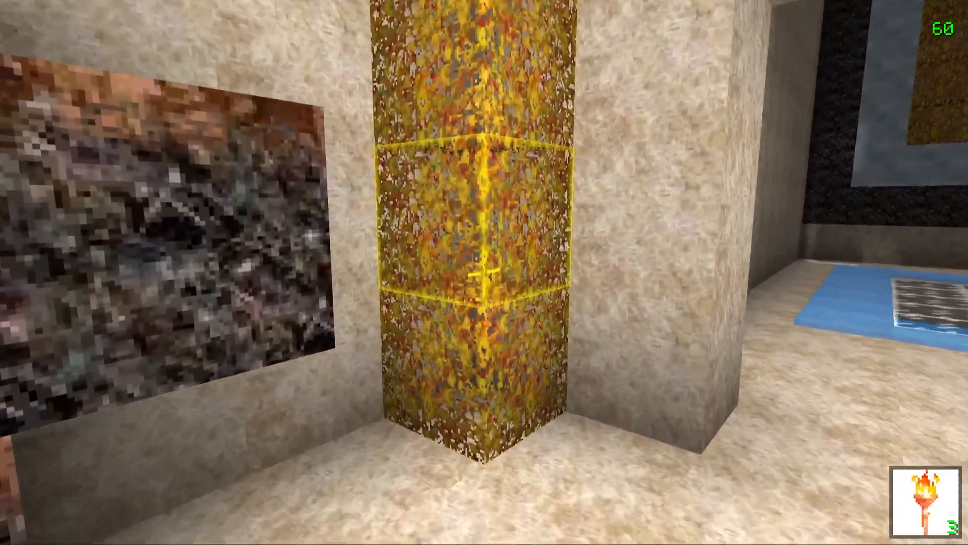
mouse_move(484, 273)
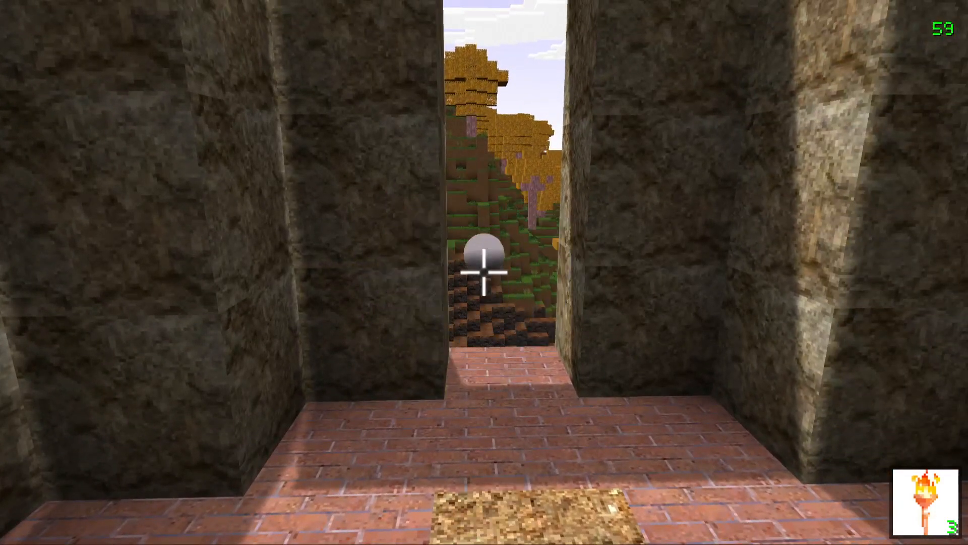
mouse_move(484, 272)
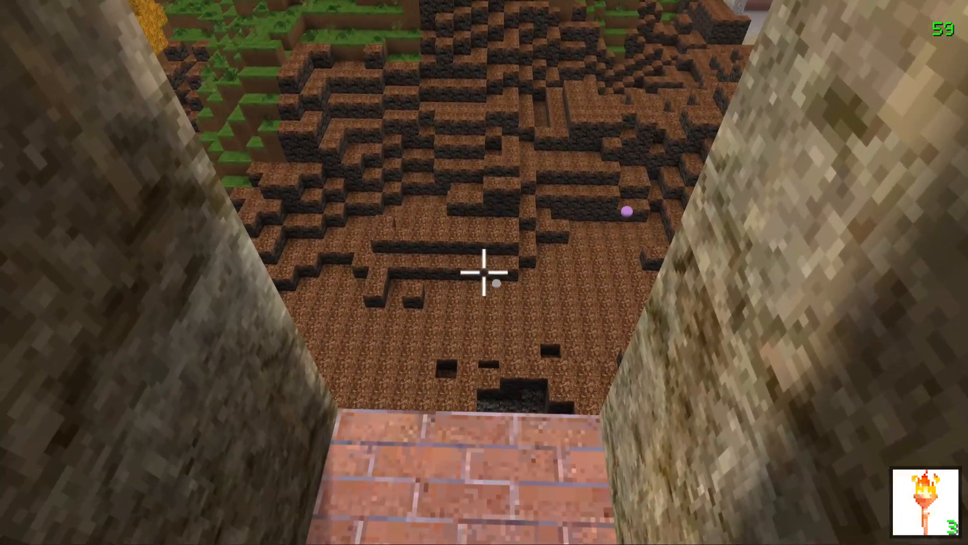
mouse_move(484, 272)
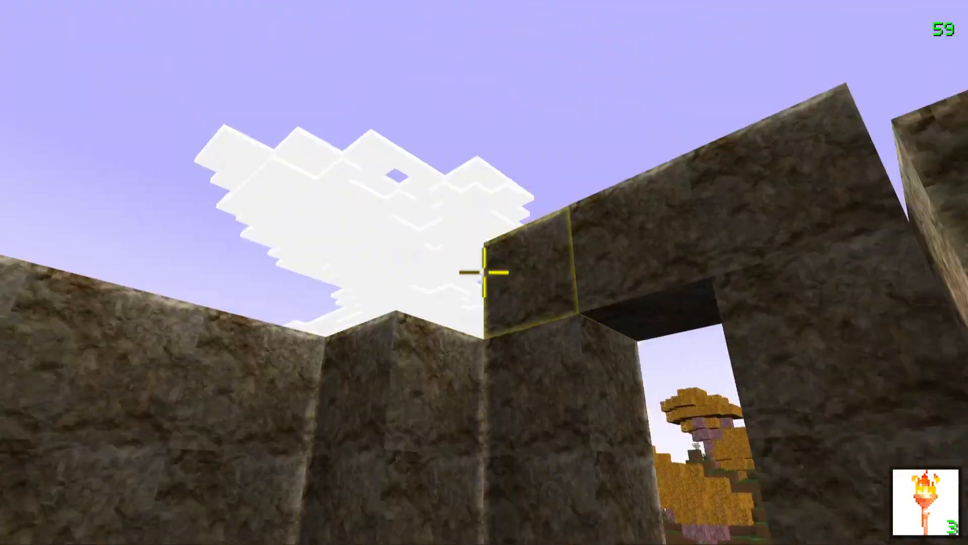
mouse_move(484, 273)
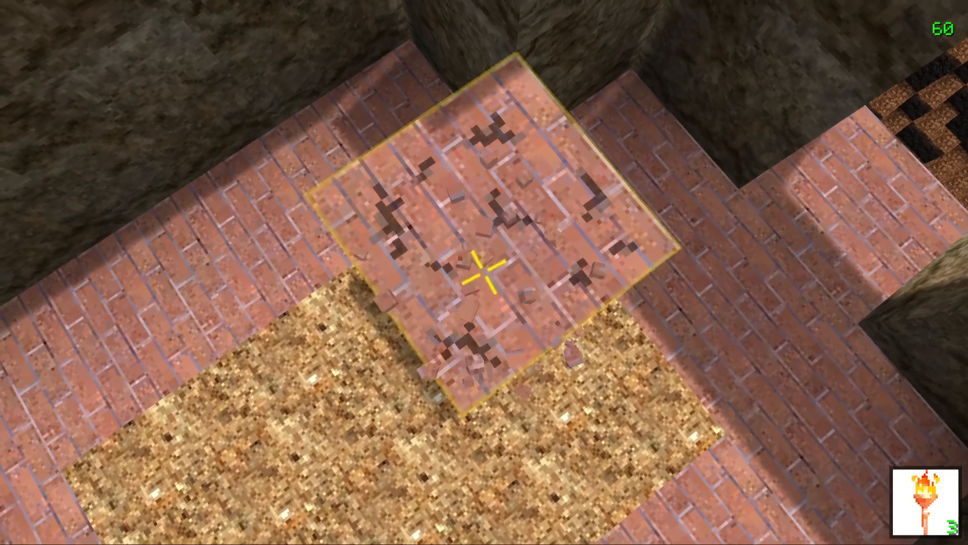
mouse_move(484, 272)
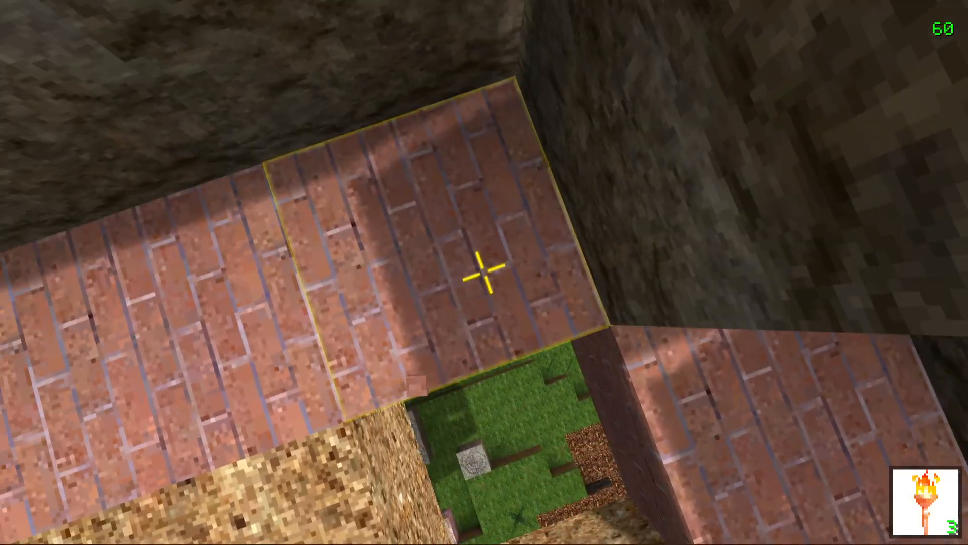
mouse_move(484, 273)
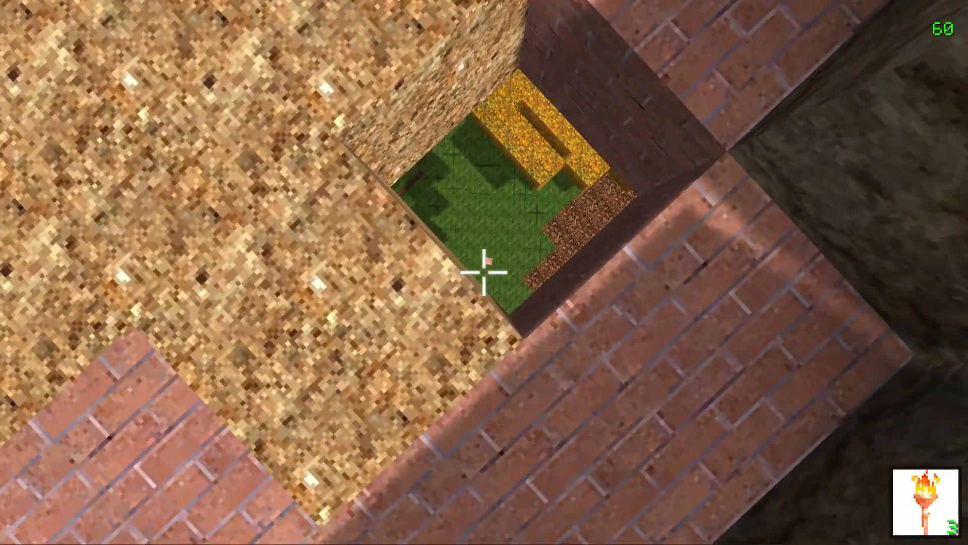
mouse_move(484, 272)
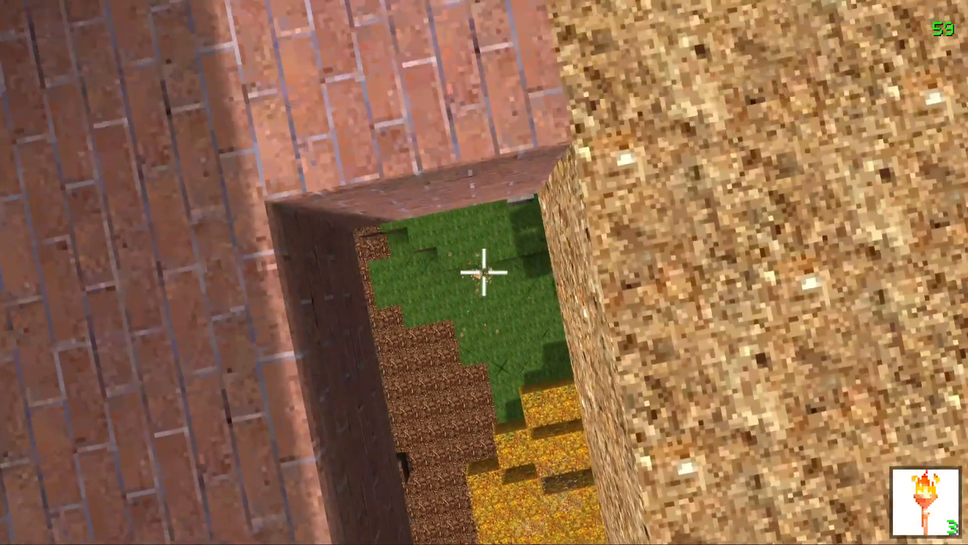
mouse_move(484, 272)
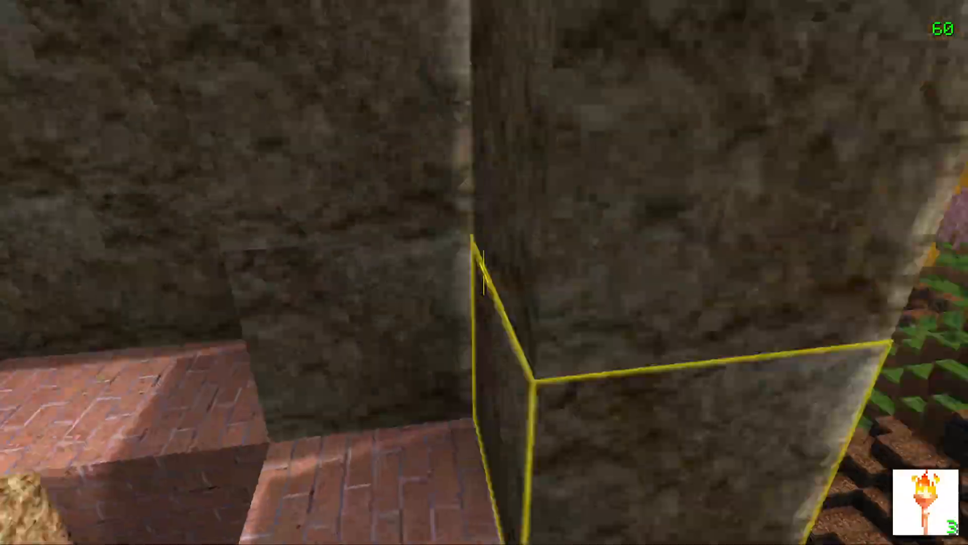
mouse_move(484, 272)
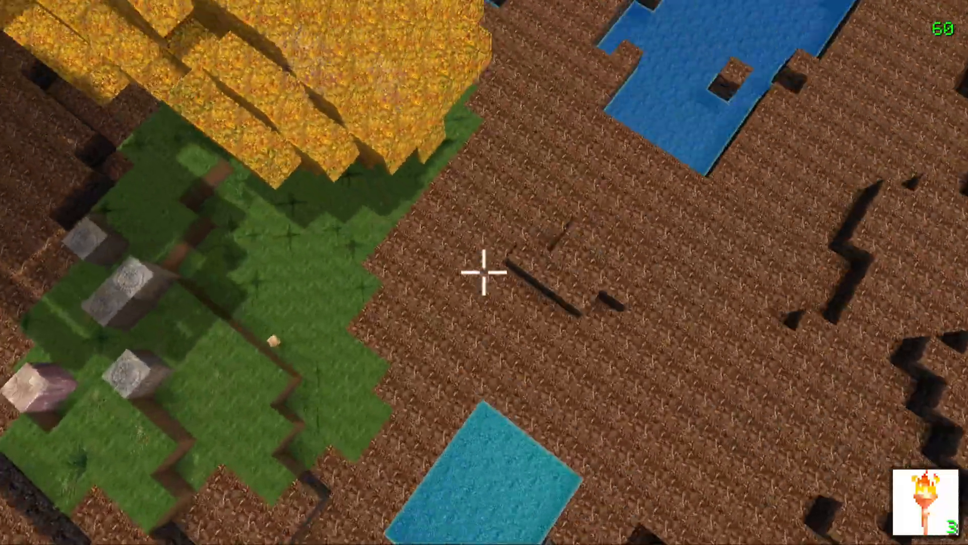
mouse_move(484, 272)
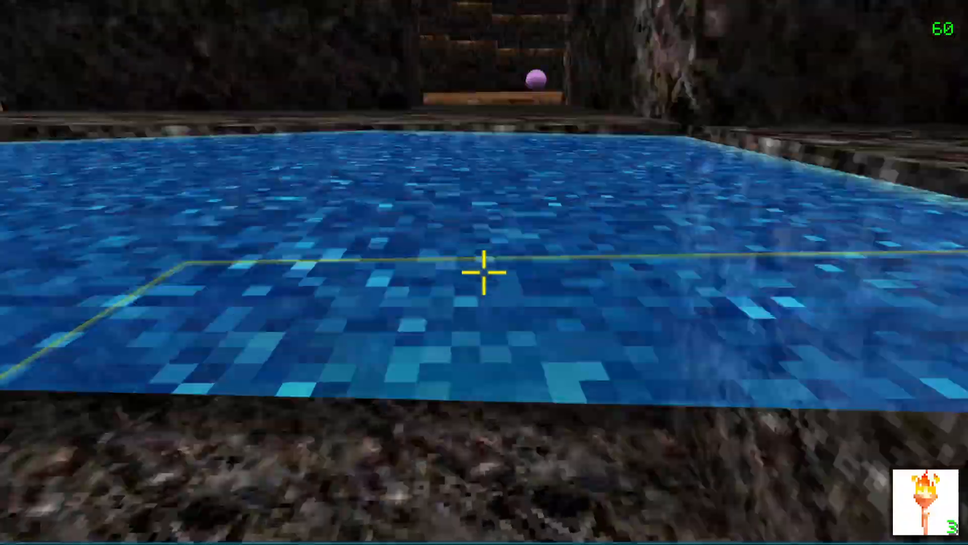
mouse_move(484, 272)
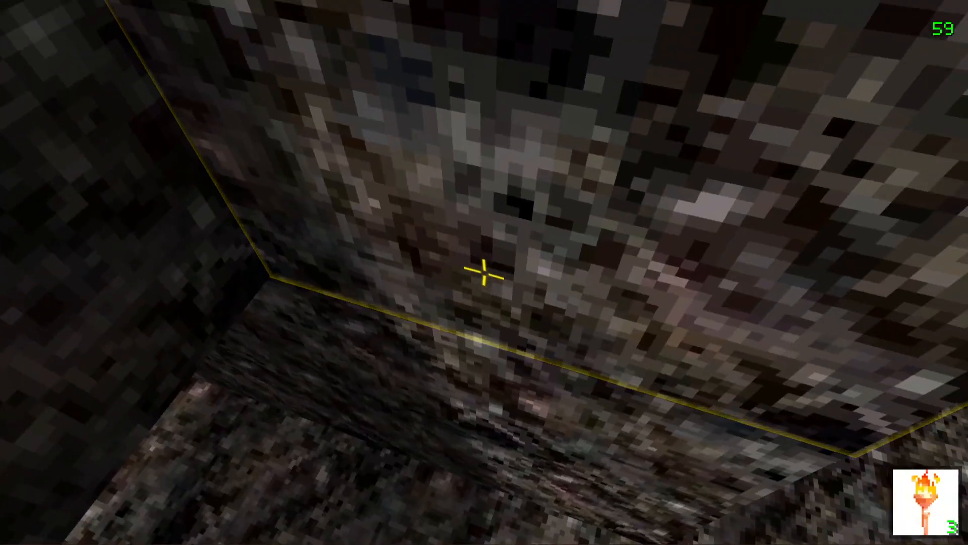
mouse_move(484, 272)
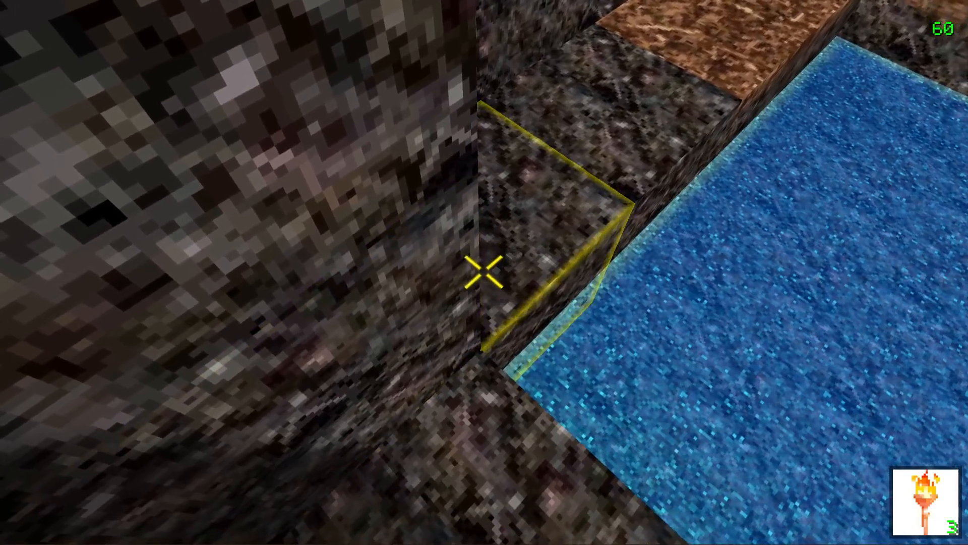
mouse_move(484, 273)
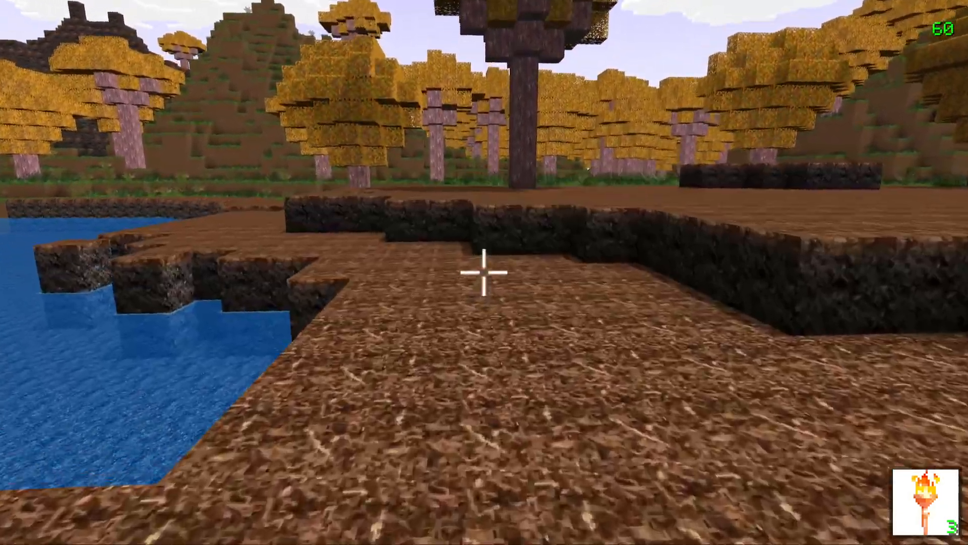
- Exit the game back to the Minecraft Pixel World page on KBH Games
key("Escape")
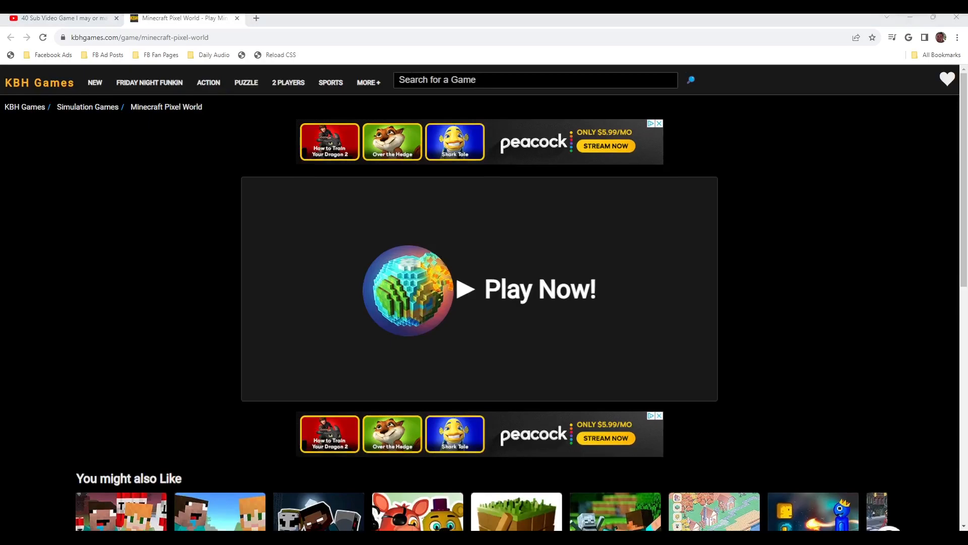
mouse_move(430, 287)
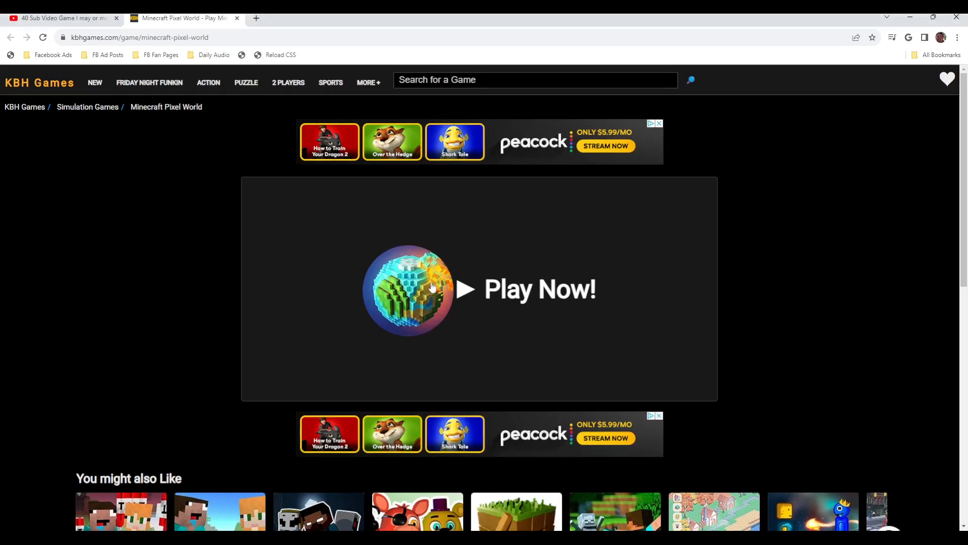